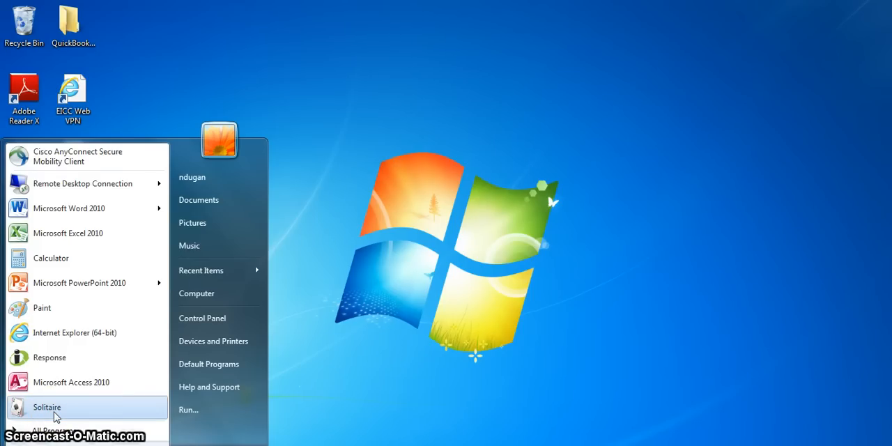
# Launch Solitaire from the Start menu and move its window higher on the desktop
pyautogui.click(47, 408)
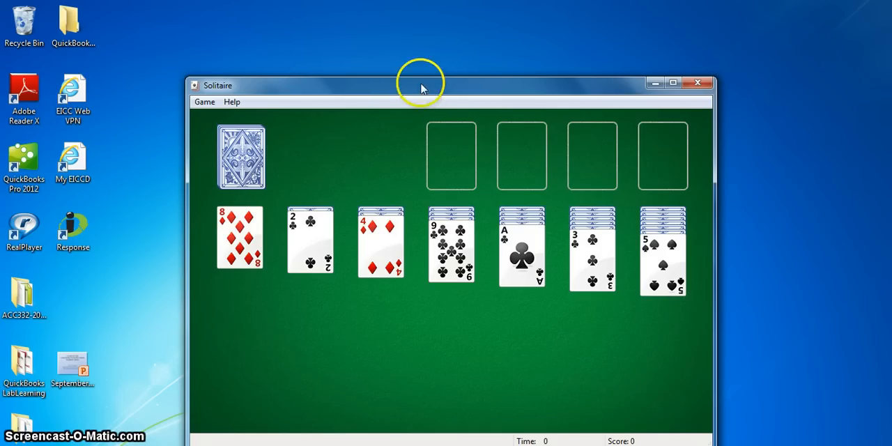
pyautogui.moveTo(421, 84); pyautogui.dragTo(410, 57)
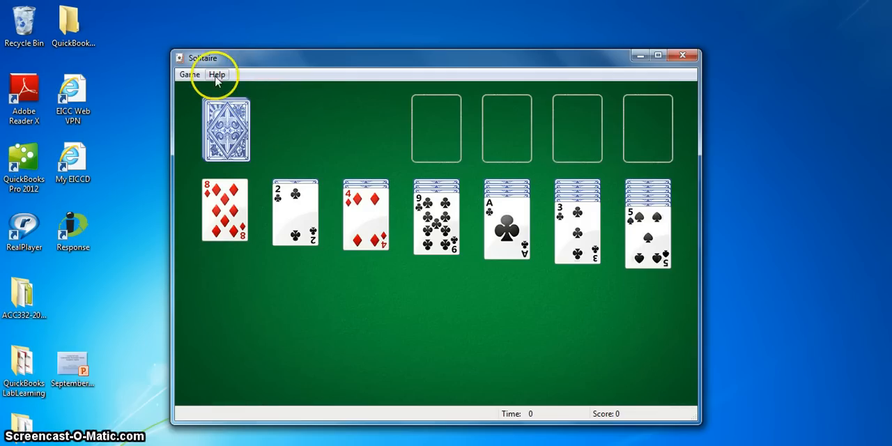
pyautogui.click(190, 75)
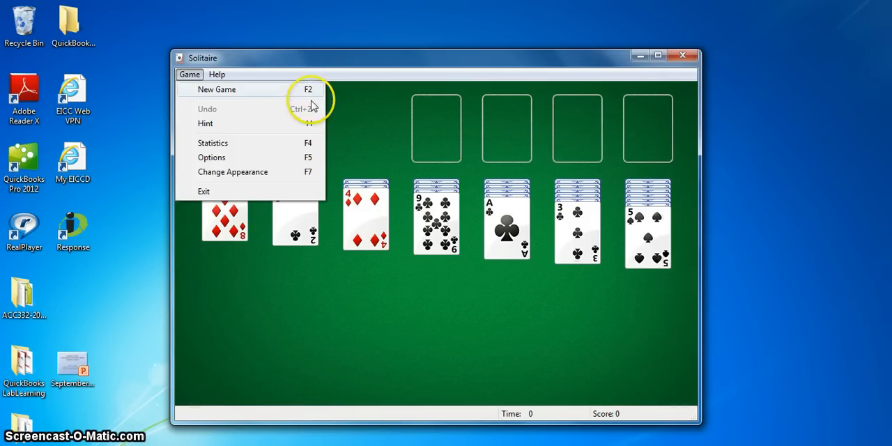
pyautogui.moveTo(312, 170)
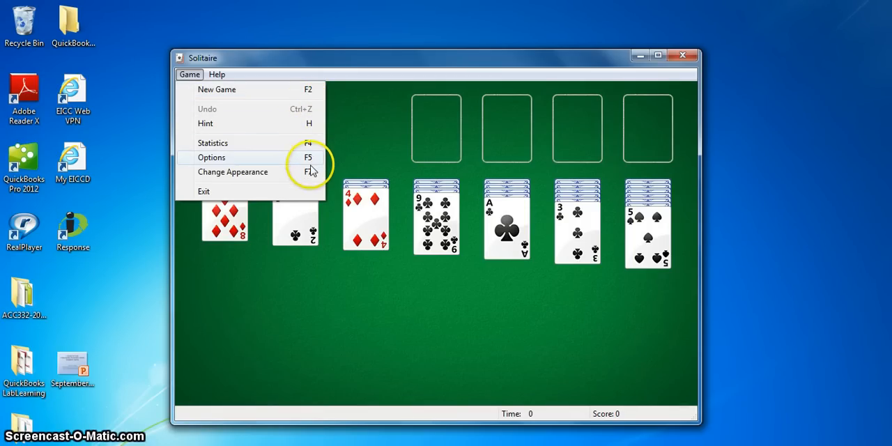
pyautogui.moveTo(314, 109)
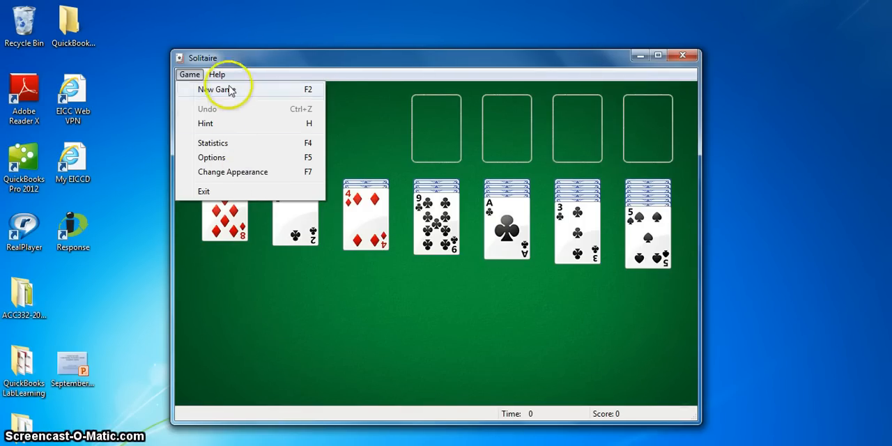
pyautogui.click(218, 89)
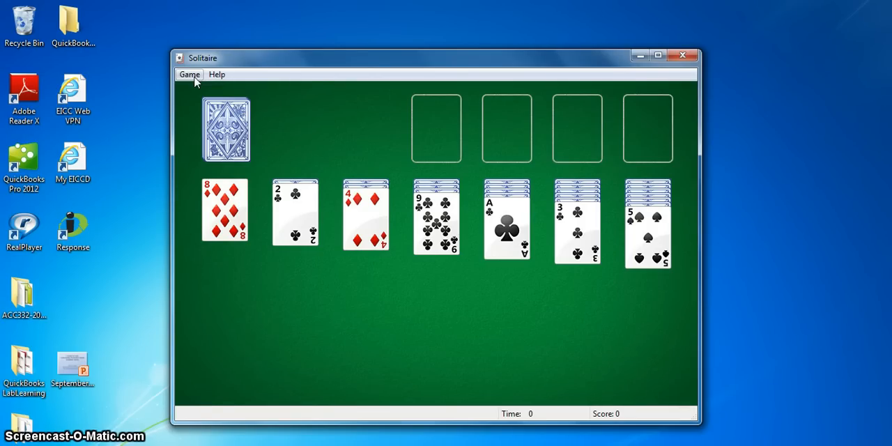
pyautogui.click(217, 76)
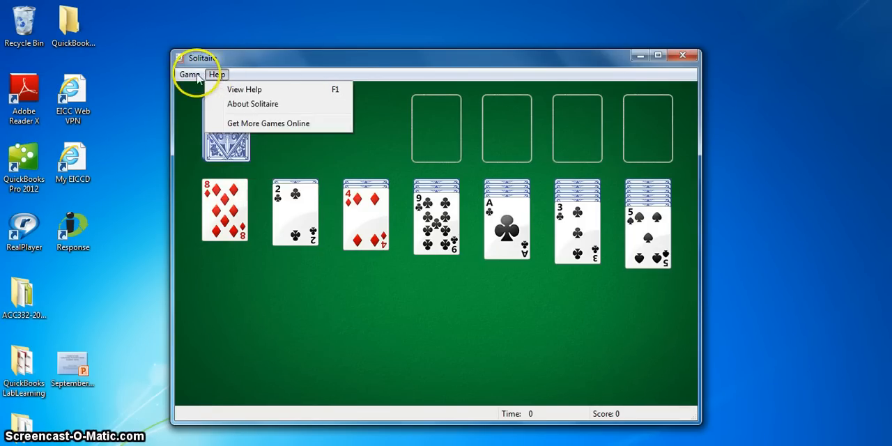
pyautogui.click(189, 76)
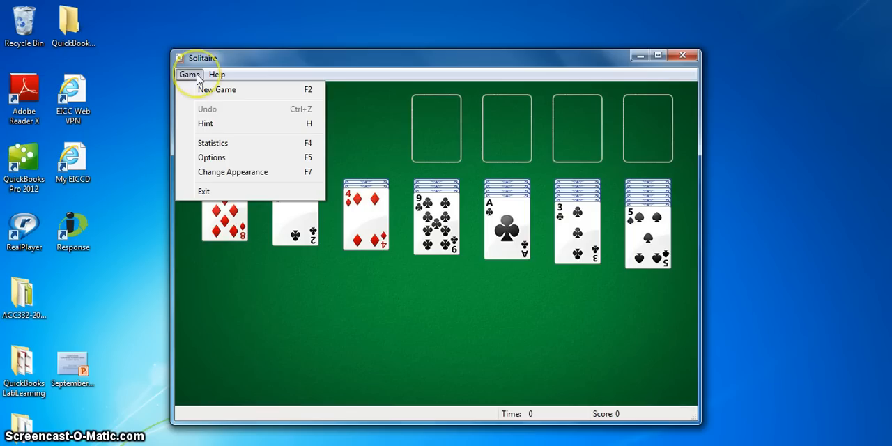
pyautogui.click(218, 89)
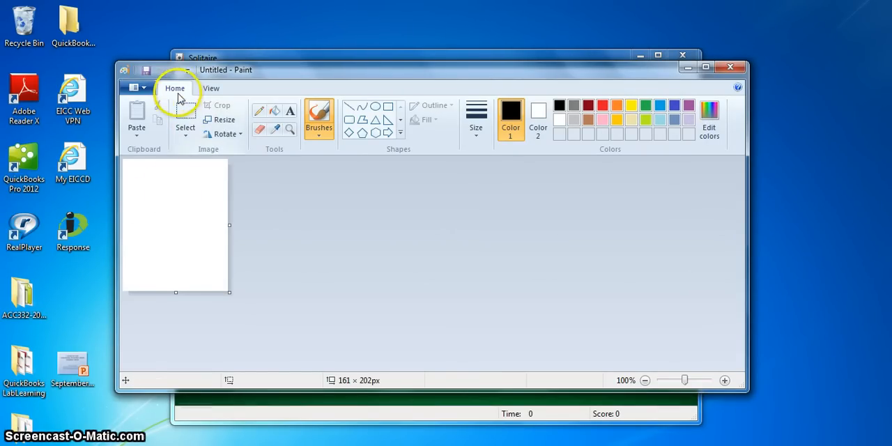
# Visit Paint's View commands, return to Home, then show the file commands with recent pictures
pyautogui.click(211, 87)
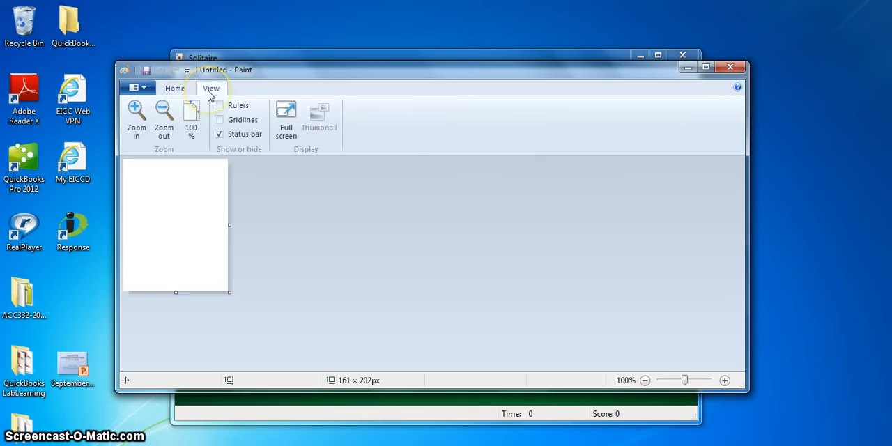
pyautogui.click(176, 88)
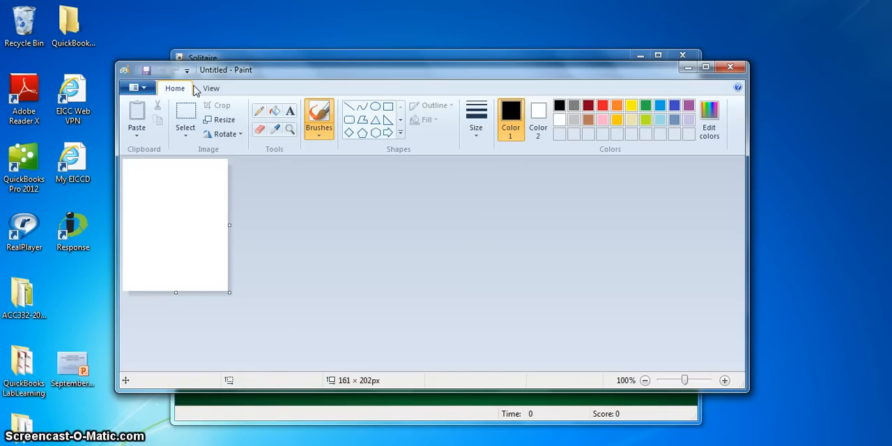
pyautogui.click(134, 87)
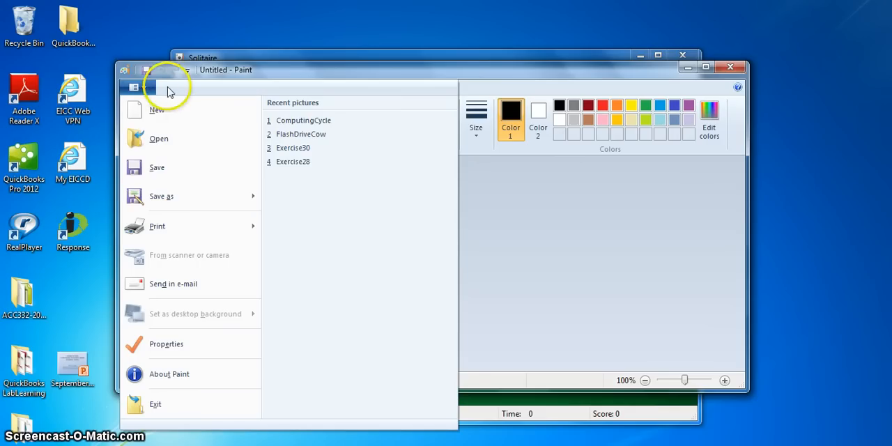
pyautogui.click(134, 86)
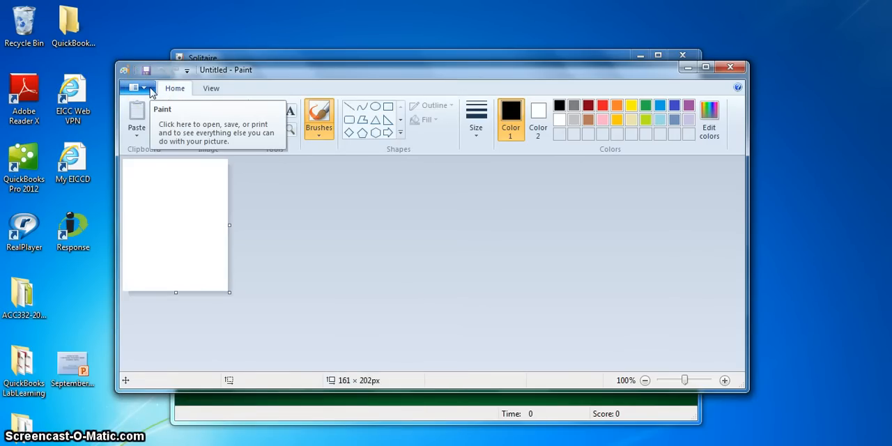
pyautogui.click(135, 87)
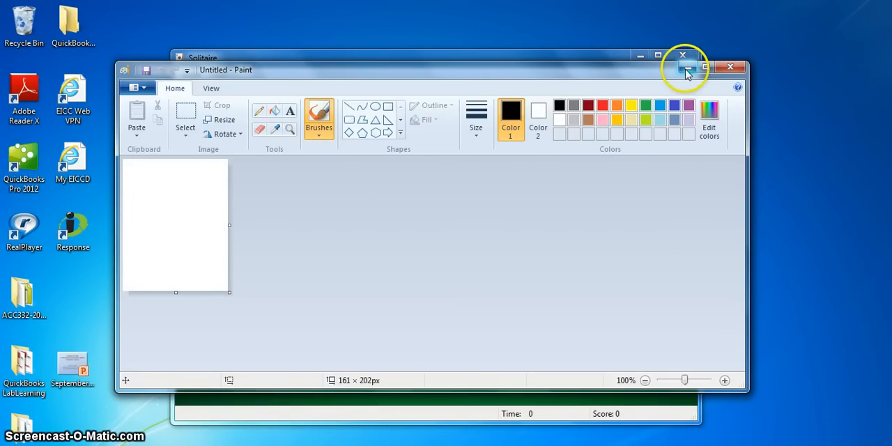
# Close Paint and show Solitaire's Change Appearance choices from the Game menu
pyautogui.click(683, 56)
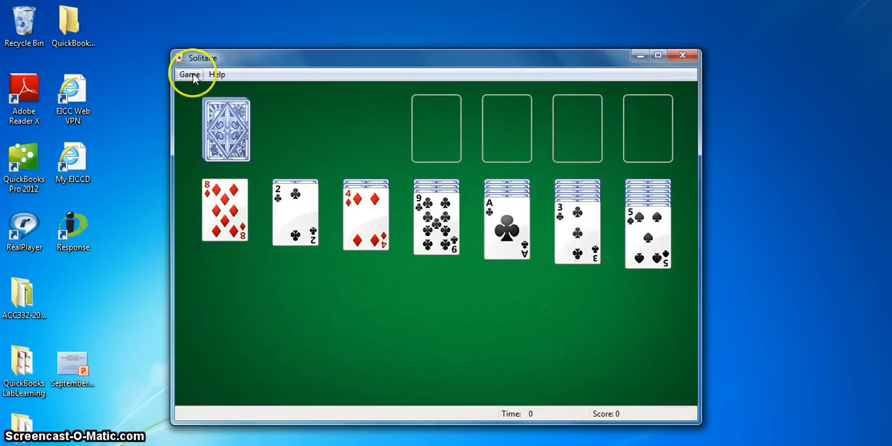
pyautogui.click(190, 75)
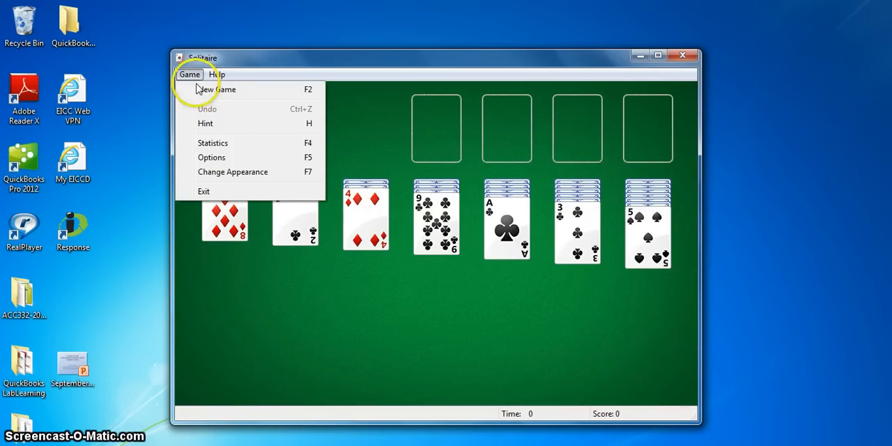
pyautogui.click(233, 171)
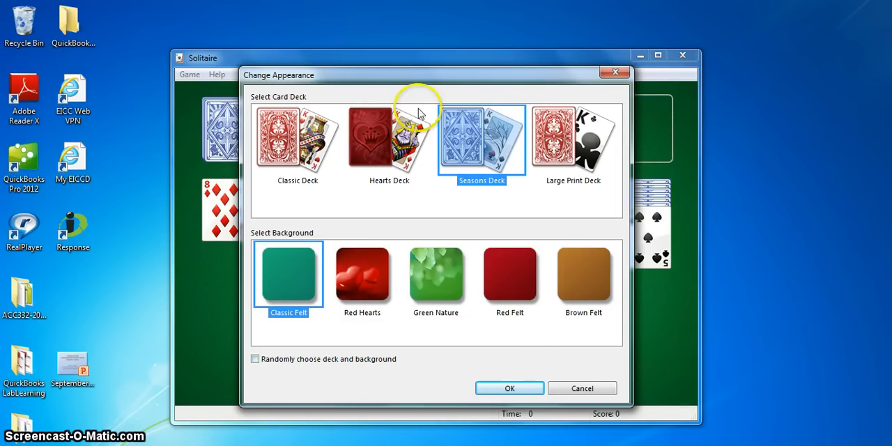
pyautogui.moveTo(614, 72)
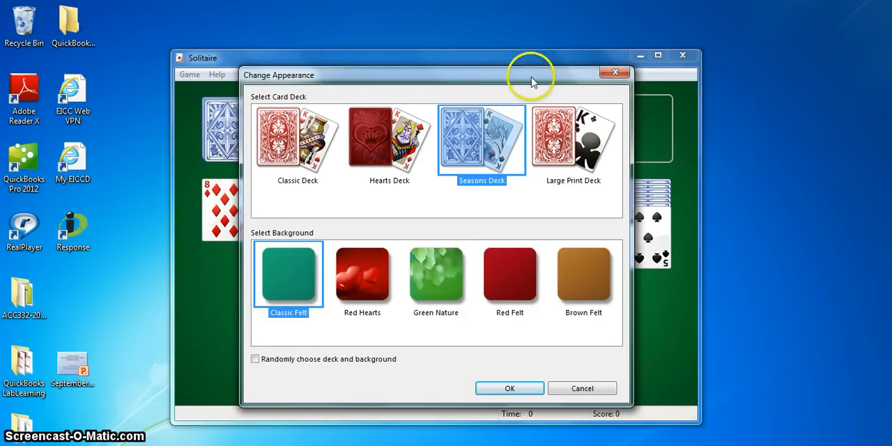
pyautogui.moveTo(577, 78)
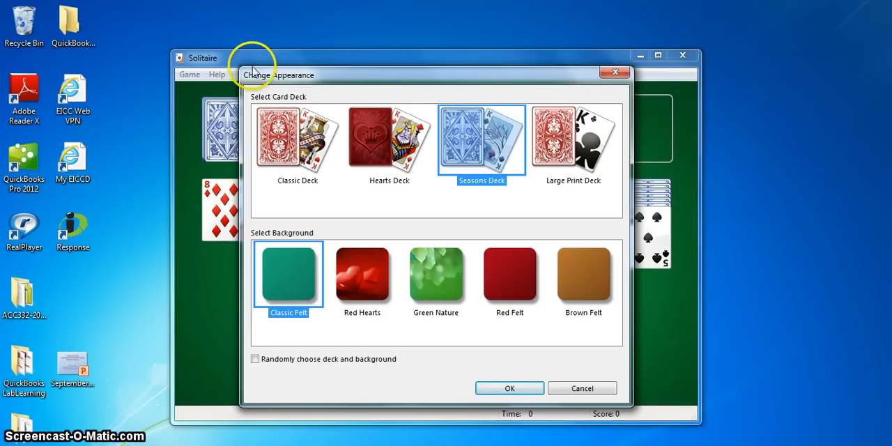
pyautogui.moveTo(257, 84)
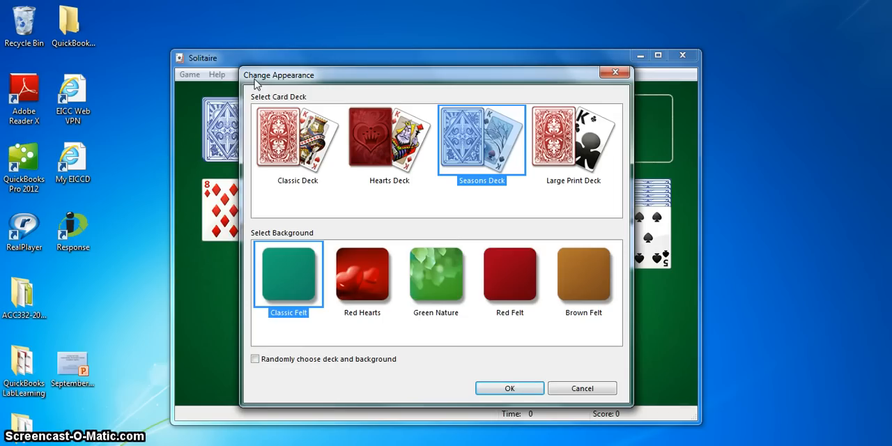
pyautogui.moveTo(357, 85)
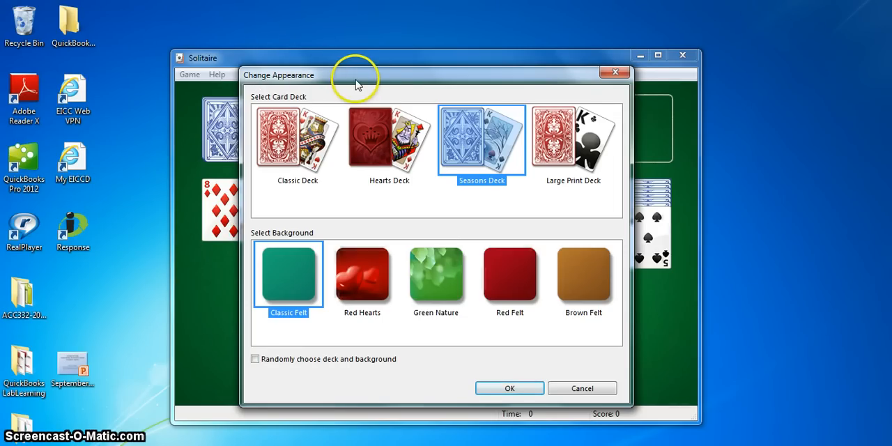
pyautogui.moveTo(360, 84)
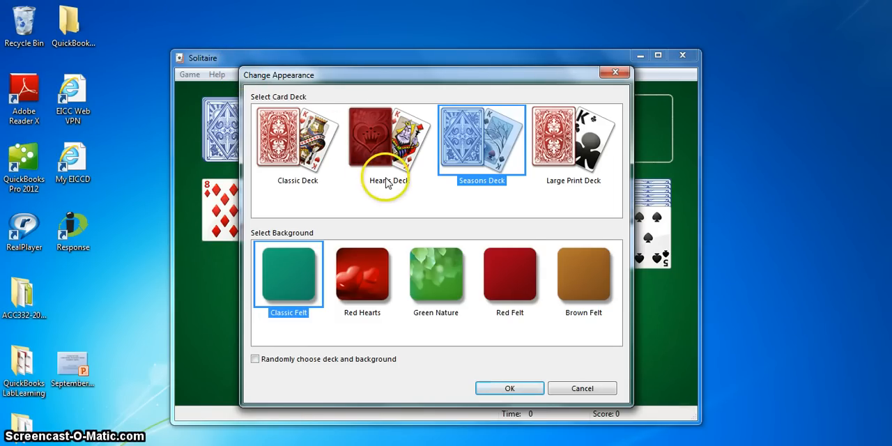
pyautogui.moveTo(408, 309)
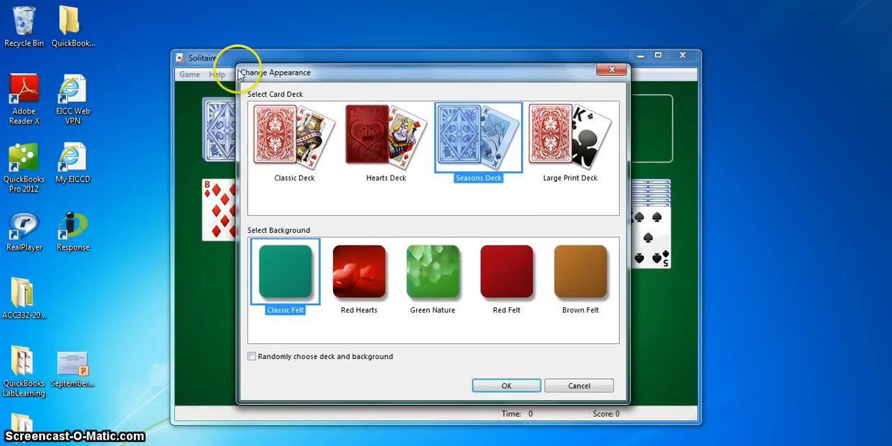
pyautogui.moveTo(371, 70)
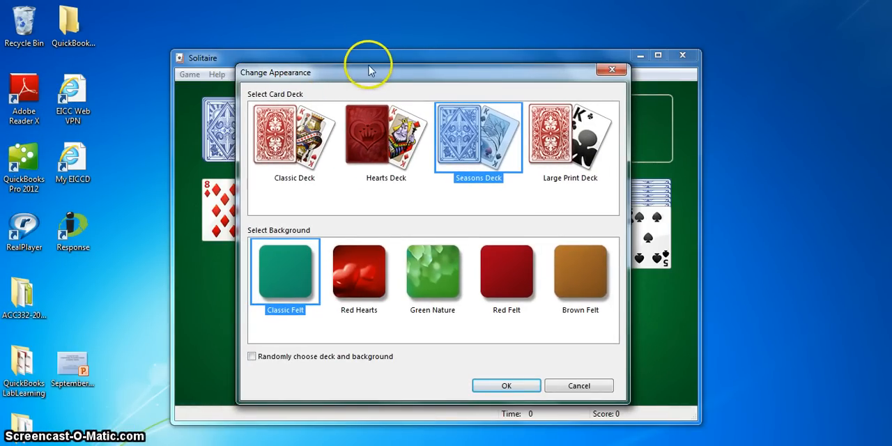
pyautogui.moveTo(399, 70)
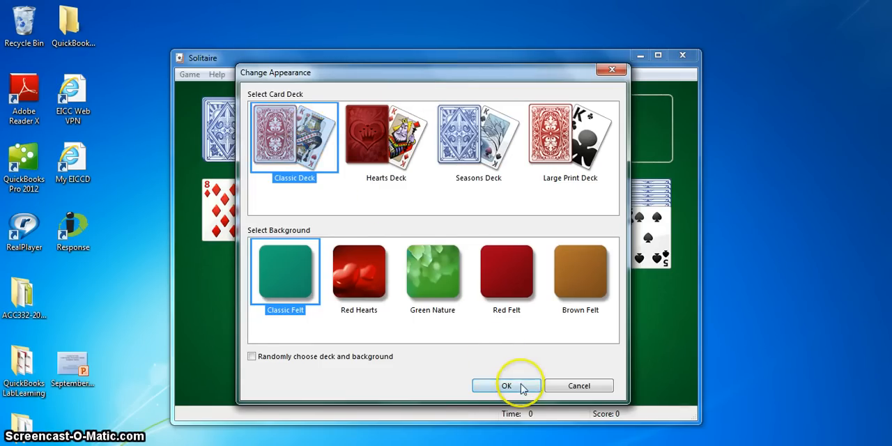
# Confirm the Classic Deck on Classic Felt and return to the game board
pyautogui.click(508, 384)
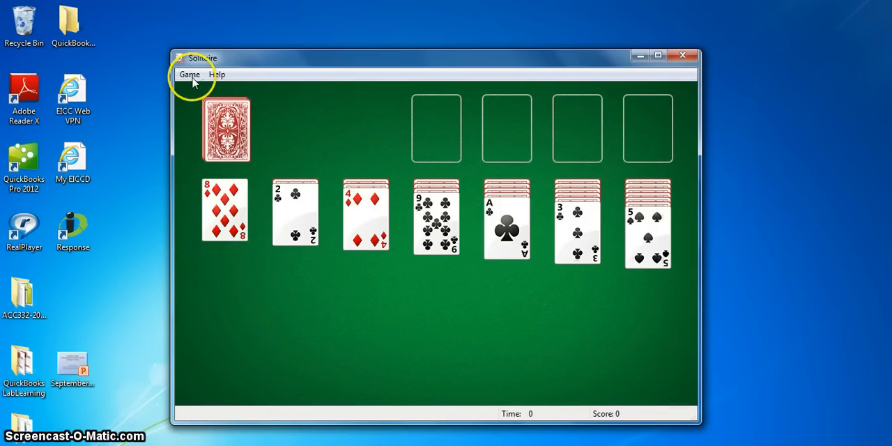
# Switch the table background to Red Hearts via Change Appearance, keeping the Classic deck
pyautogui.click(190, 75)
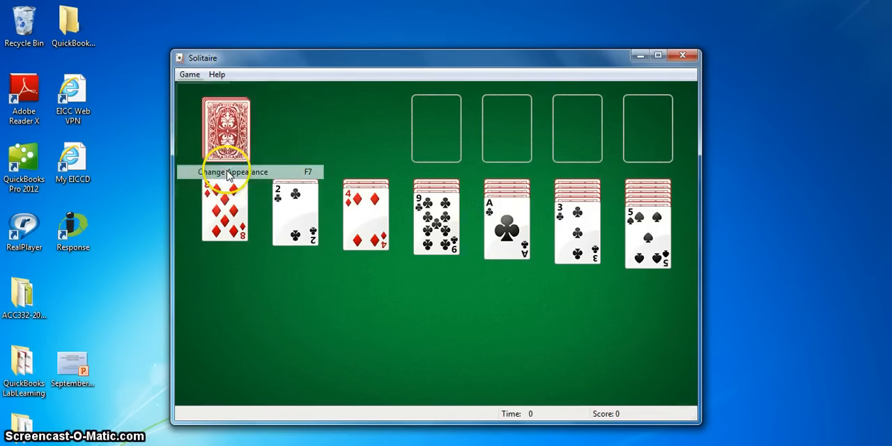
pyautogui.click(234, 171)
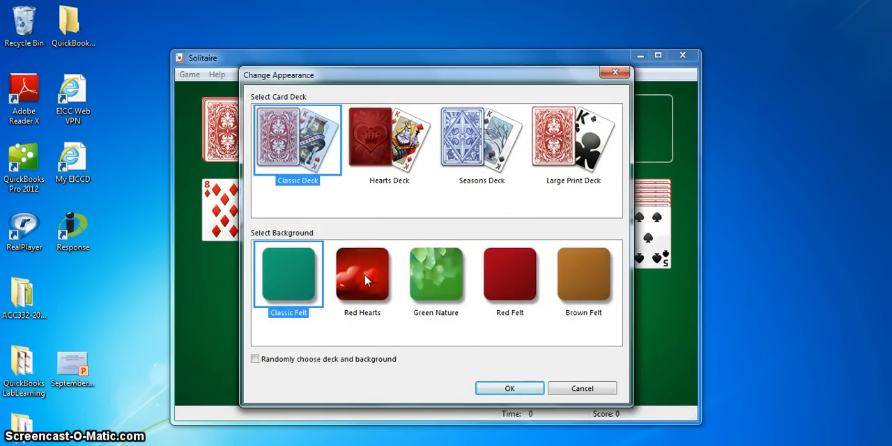
pyautogui.click(509, 388)
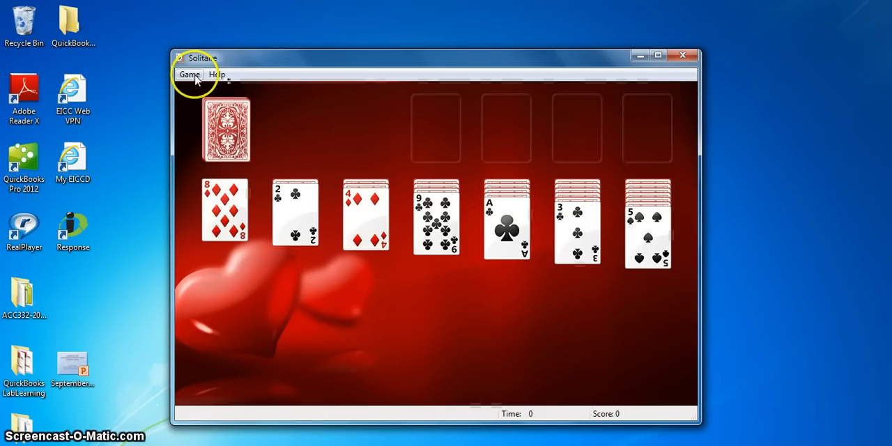
# Show the game options, try Draw one then Draw three, and toggle the sound and tips checkboxes
pyautogui.click(189, 75)
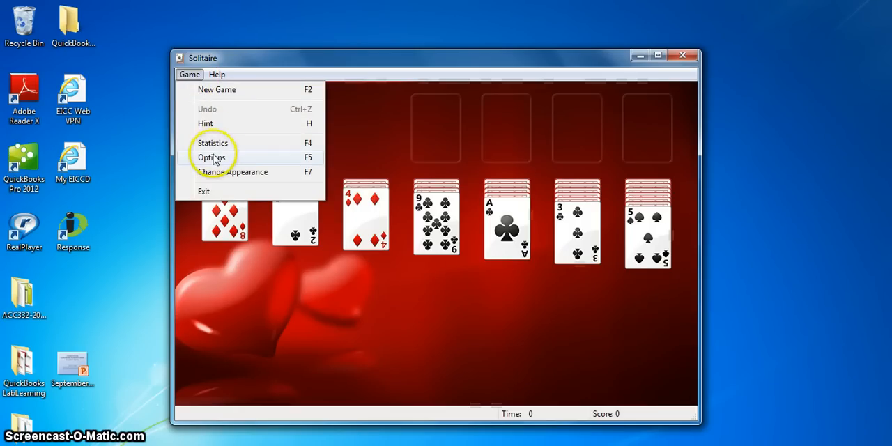
pyautogui.click(212, 156)
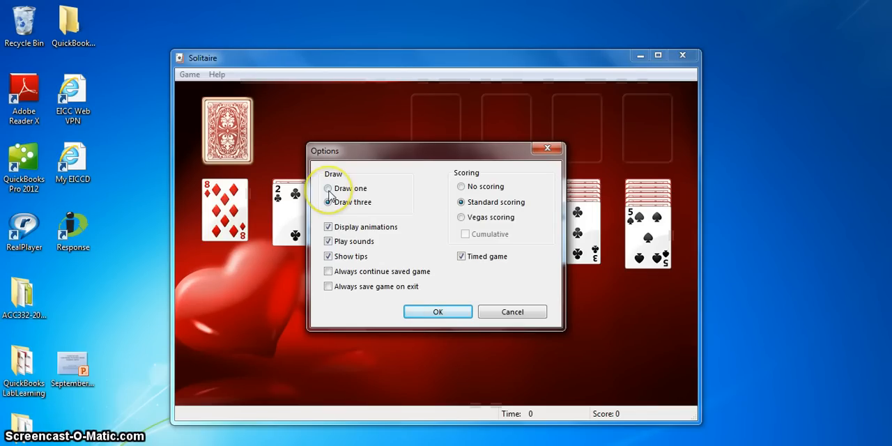
pyautogui.click(329, 188)
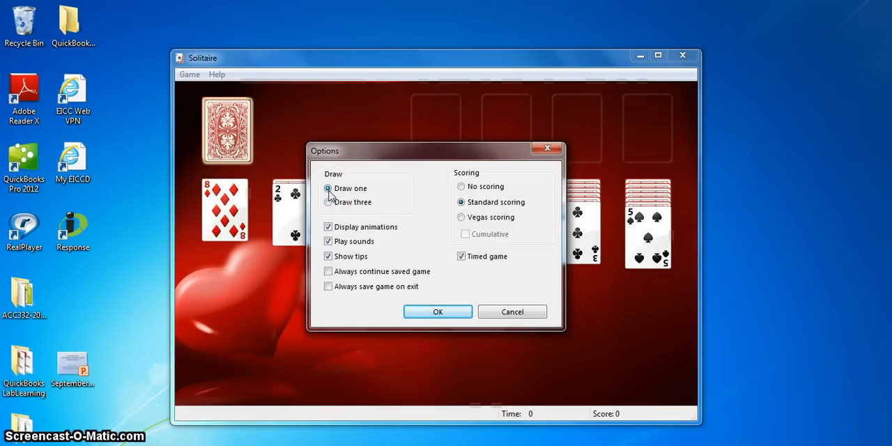
pyautogui.click(330, 202)
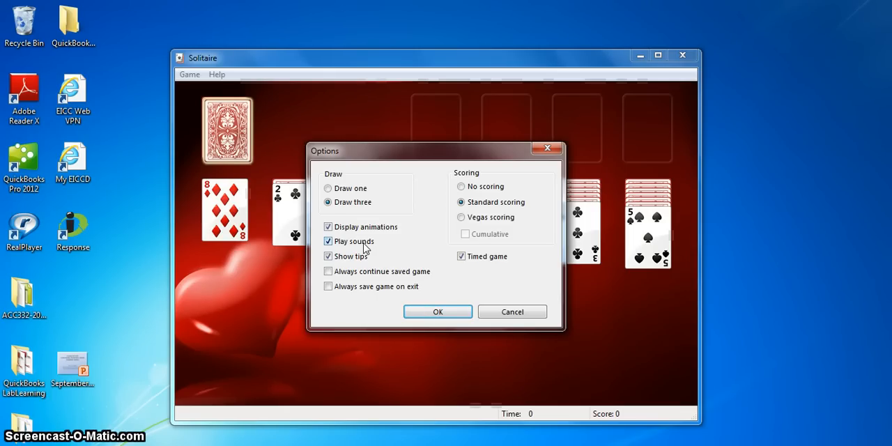
pyautogui.click(329, 226)
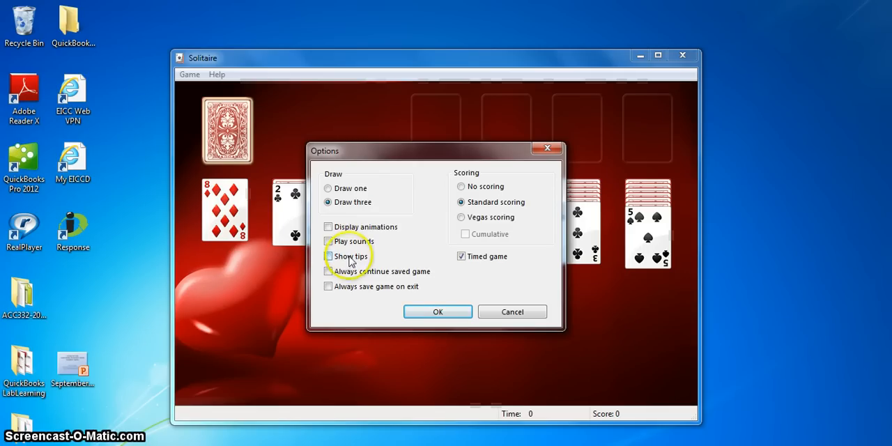
pyautogui.click(329, 226)
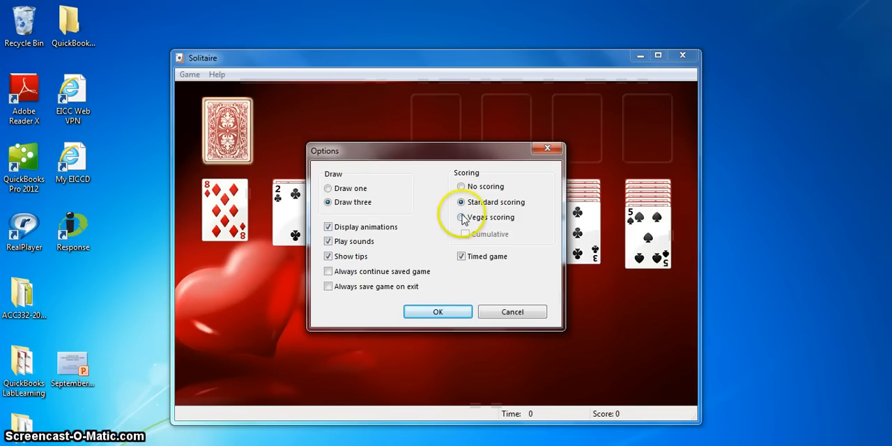
# Choose Vegas scoring with Cumulative totals and confirm the options with OK
pyautogui.click(462, 217)
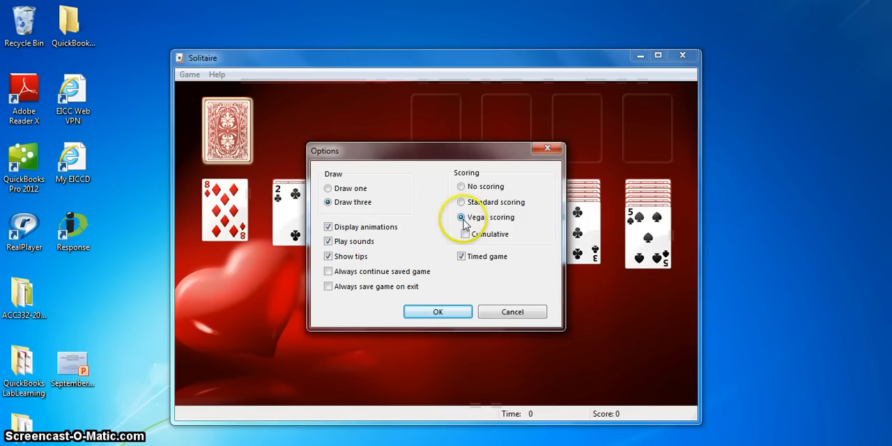
pyautogui.click(462, 235)
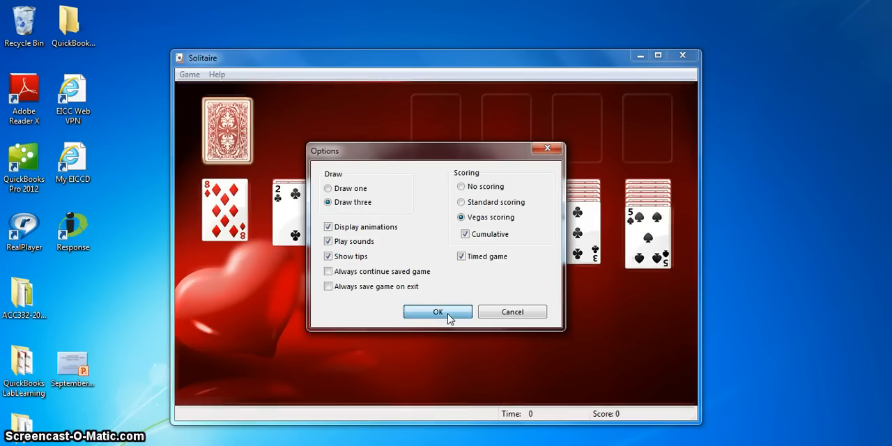
pyautogui.click(438, 313)
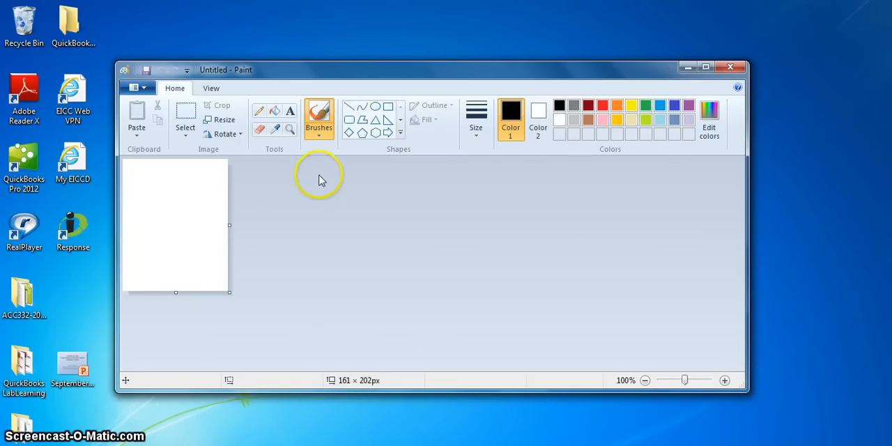
pyautogui.moveTo(301, 186)
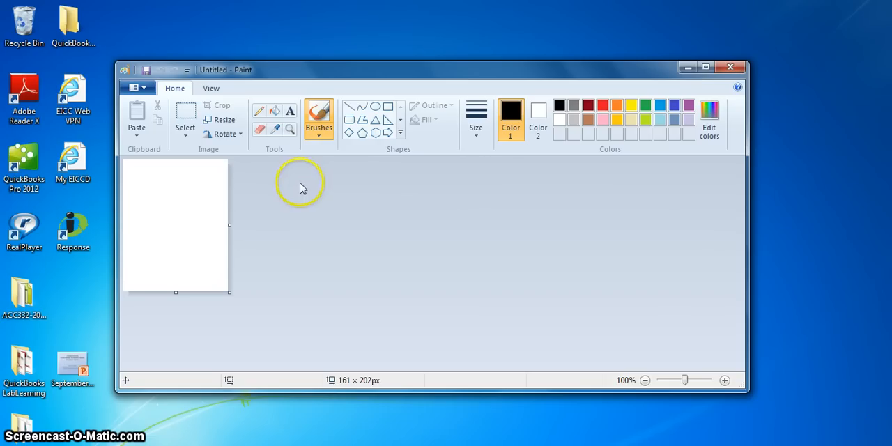
pyautogui.moveTo(710, 115)
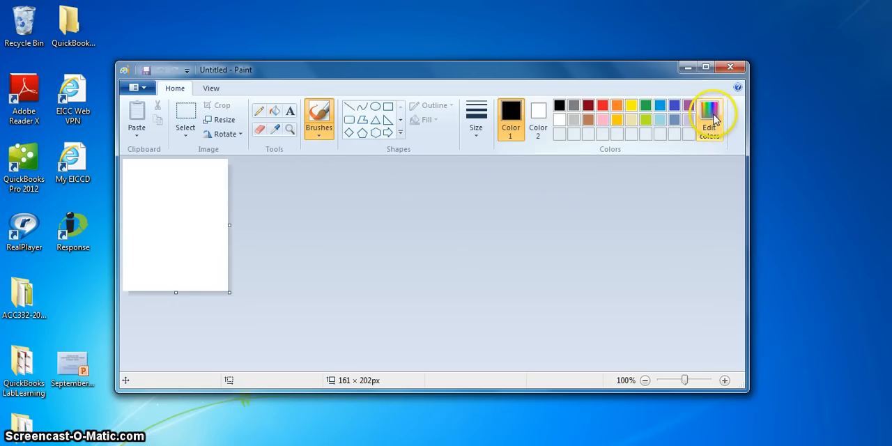
pyautogui.moveTo(710, 115)
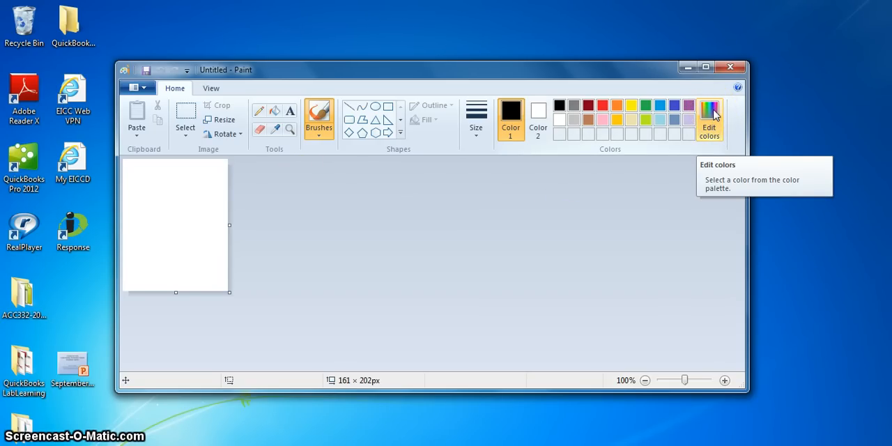
pyautogui.click(708, 119)
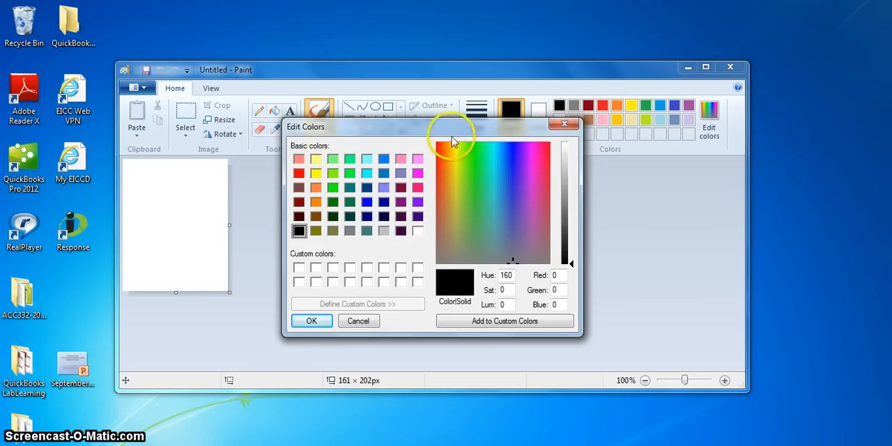
pyautogui.moveTo(421, 134)
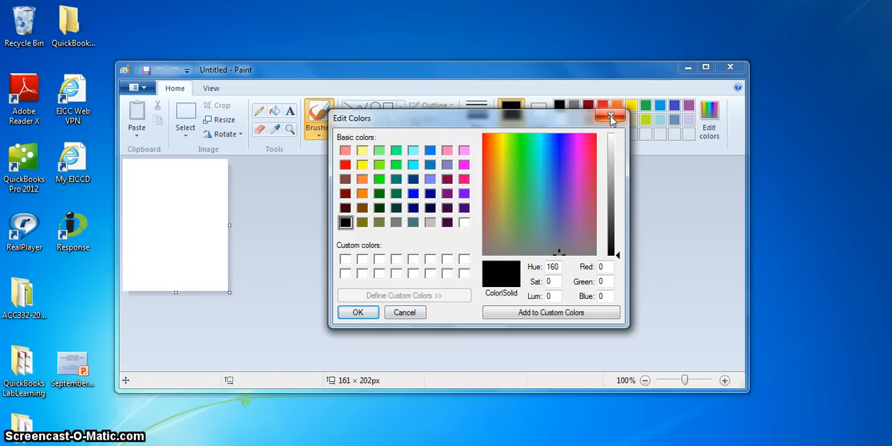
pyautogui.moveTo(611, 118)
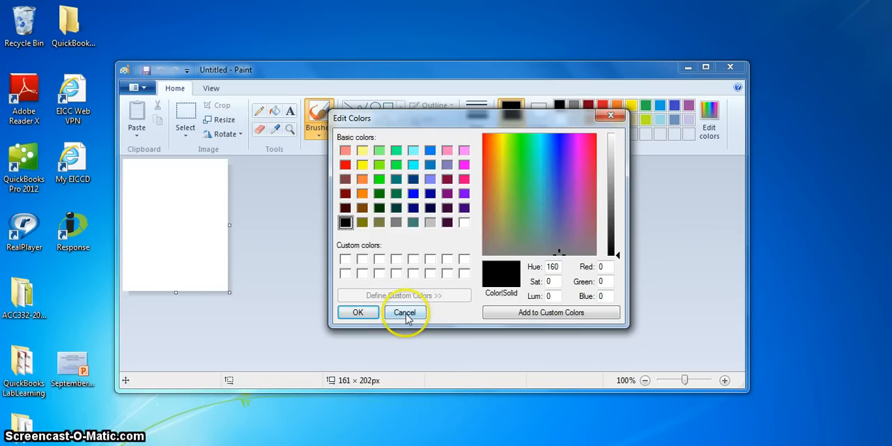
pyautogui.click(405, 312)
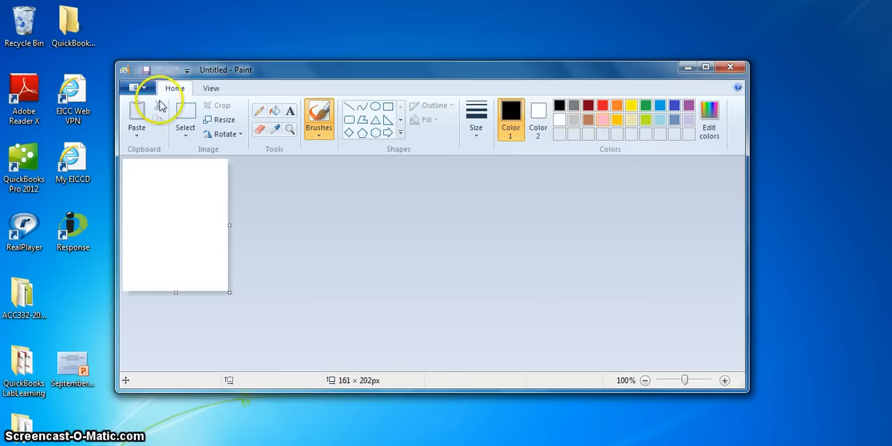
pyautogui.click(137, 86)
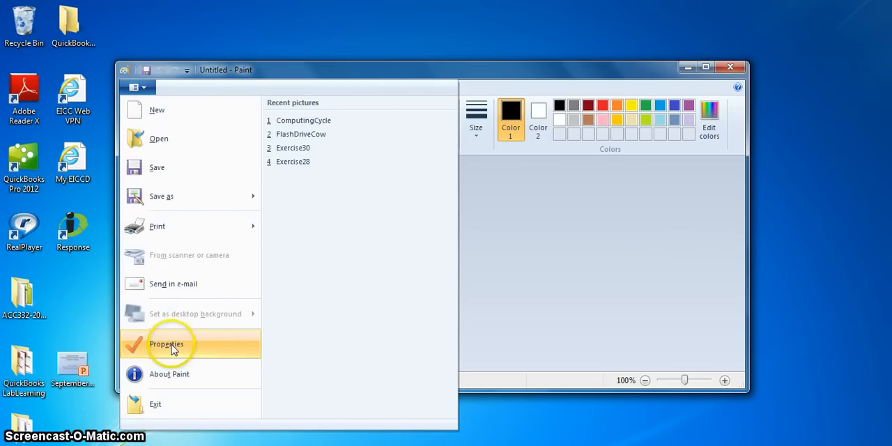
pyautogui.click(166, 343)
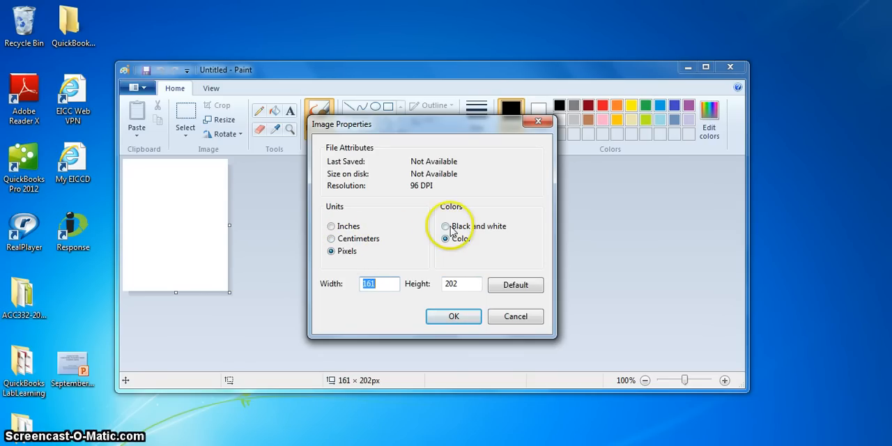
pyautogui.click(446, 226)
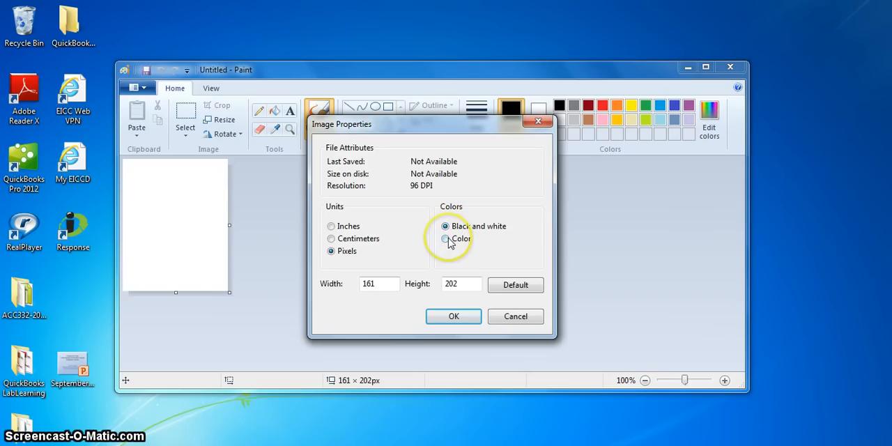
pyautogui.click(446, 238)
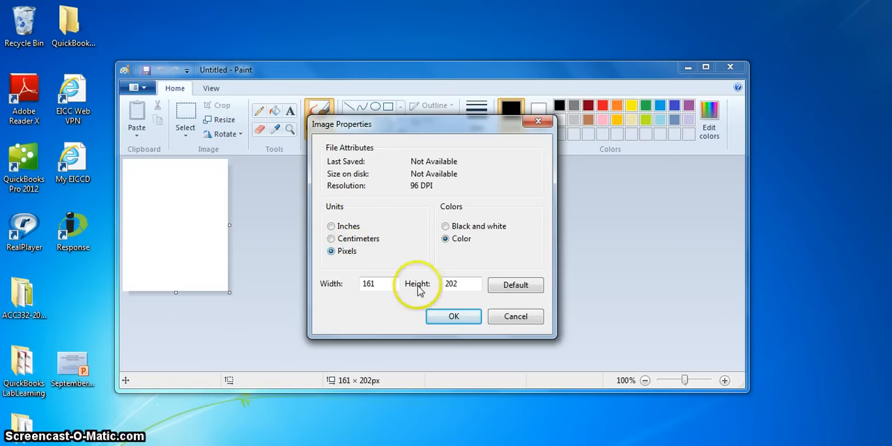
pyautogui.click(454, 316)
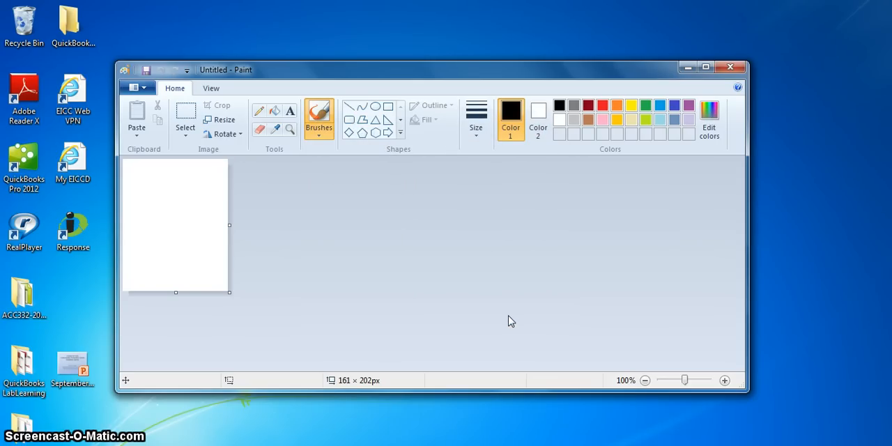